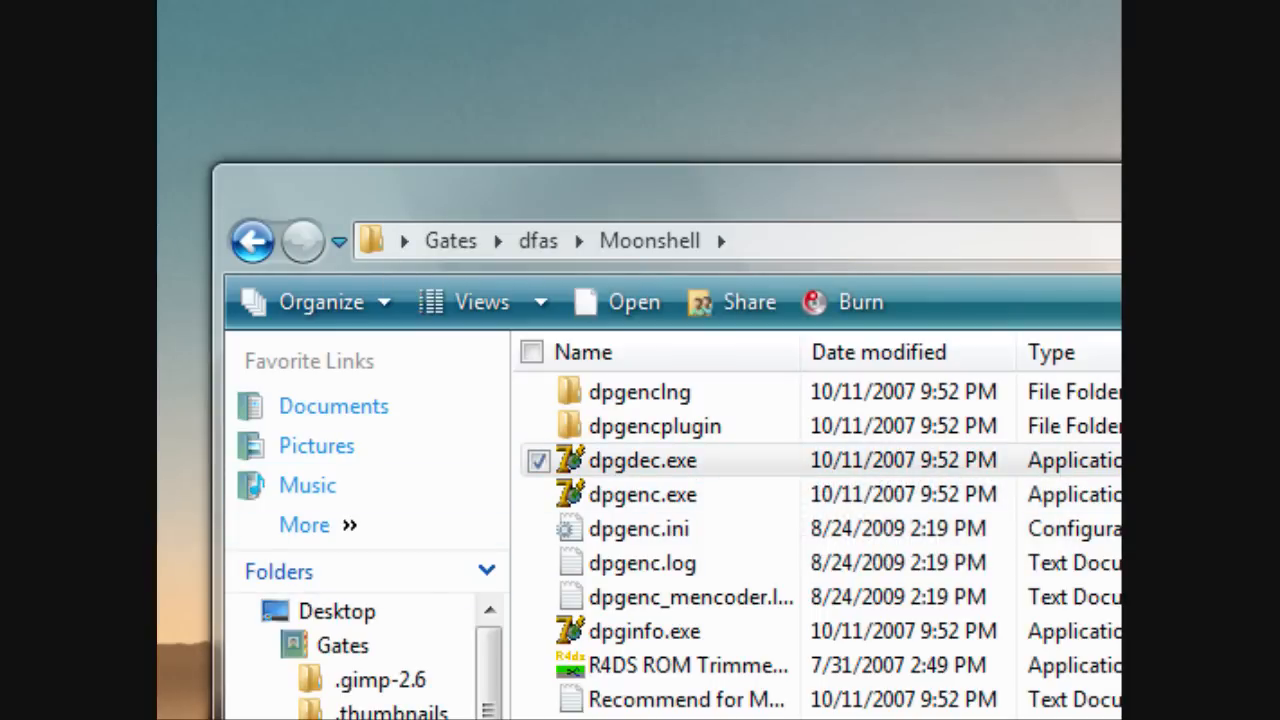
# Step: Launch dpgenc.exe and browse its open dialog from the user folder into Videos
pyautogui.doubleClick(644, 460)
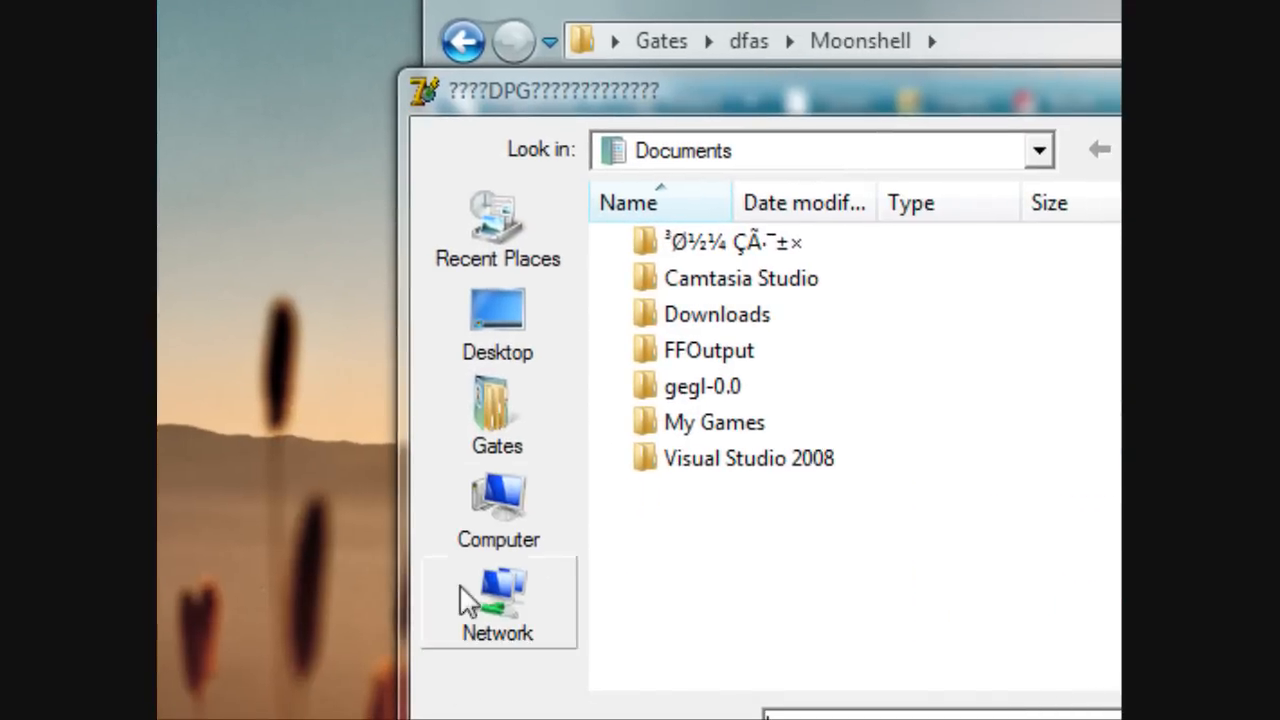
pyautogui.click(496, 412)
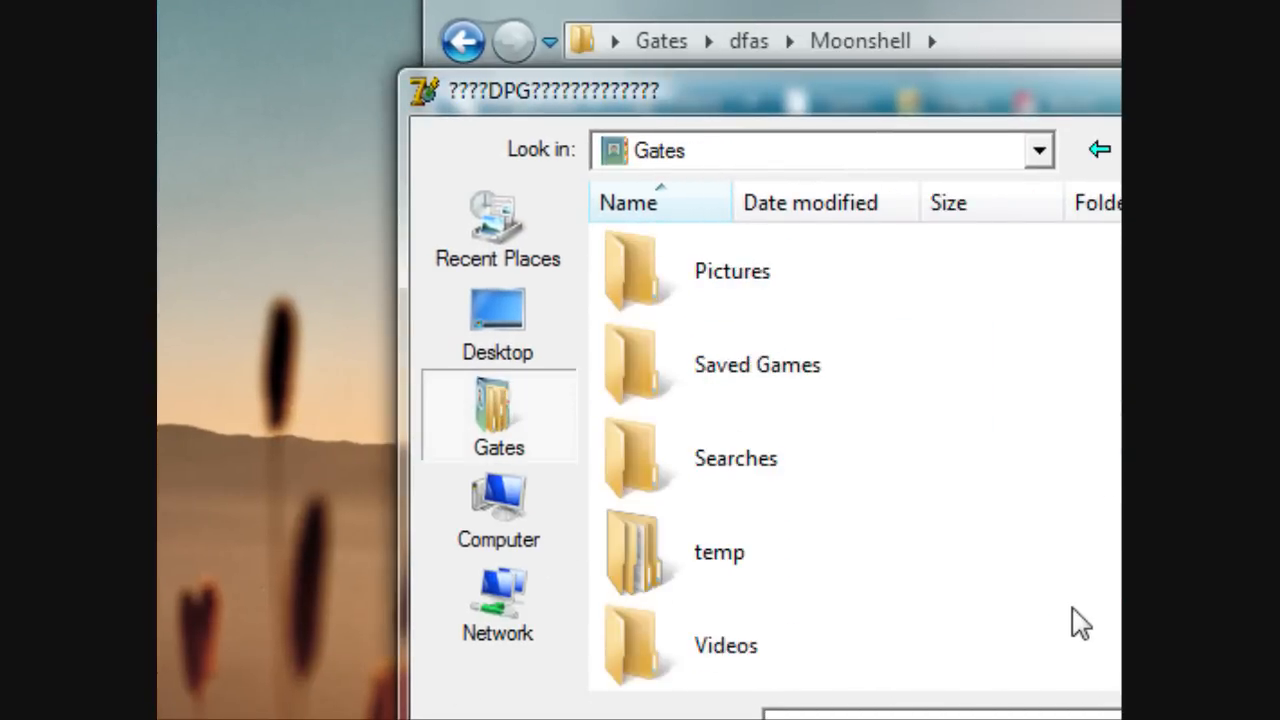
pyautogui.doubleClick(724, 644)
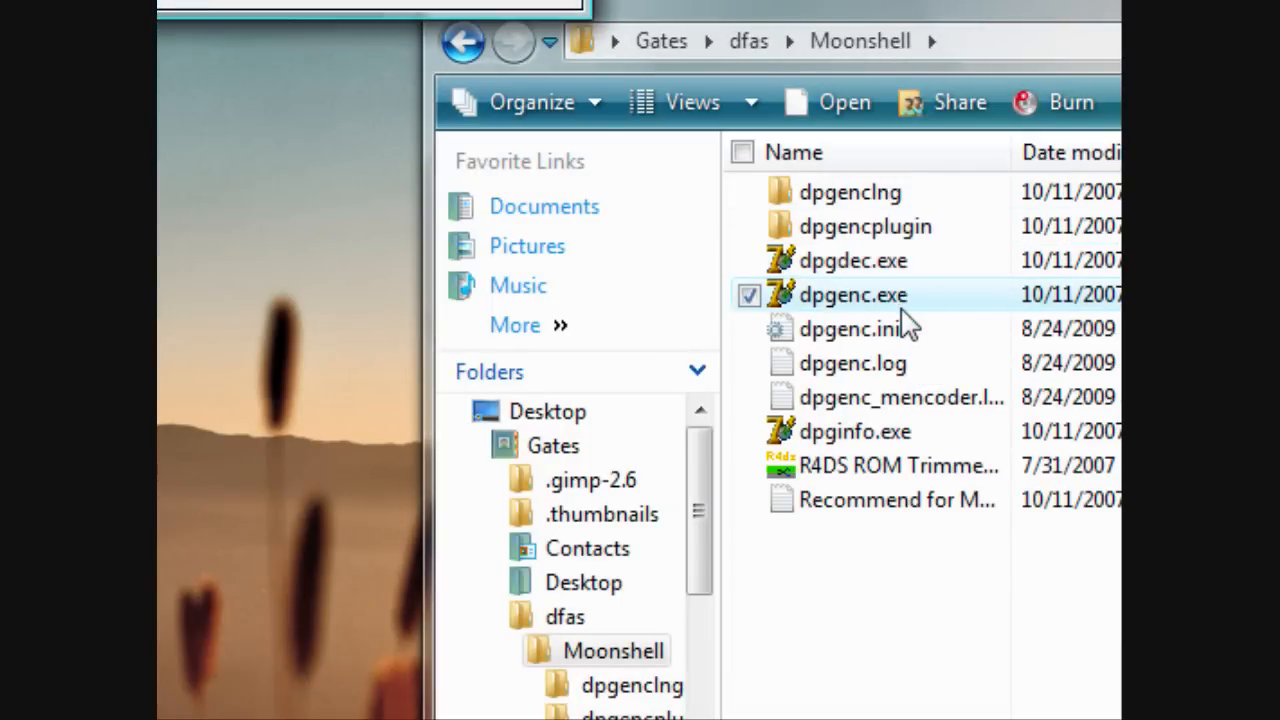
# Step: Choose DSi.wmv as the source video and start encoding to bring up Save as
pyautogui.doubleClick(852, 294)
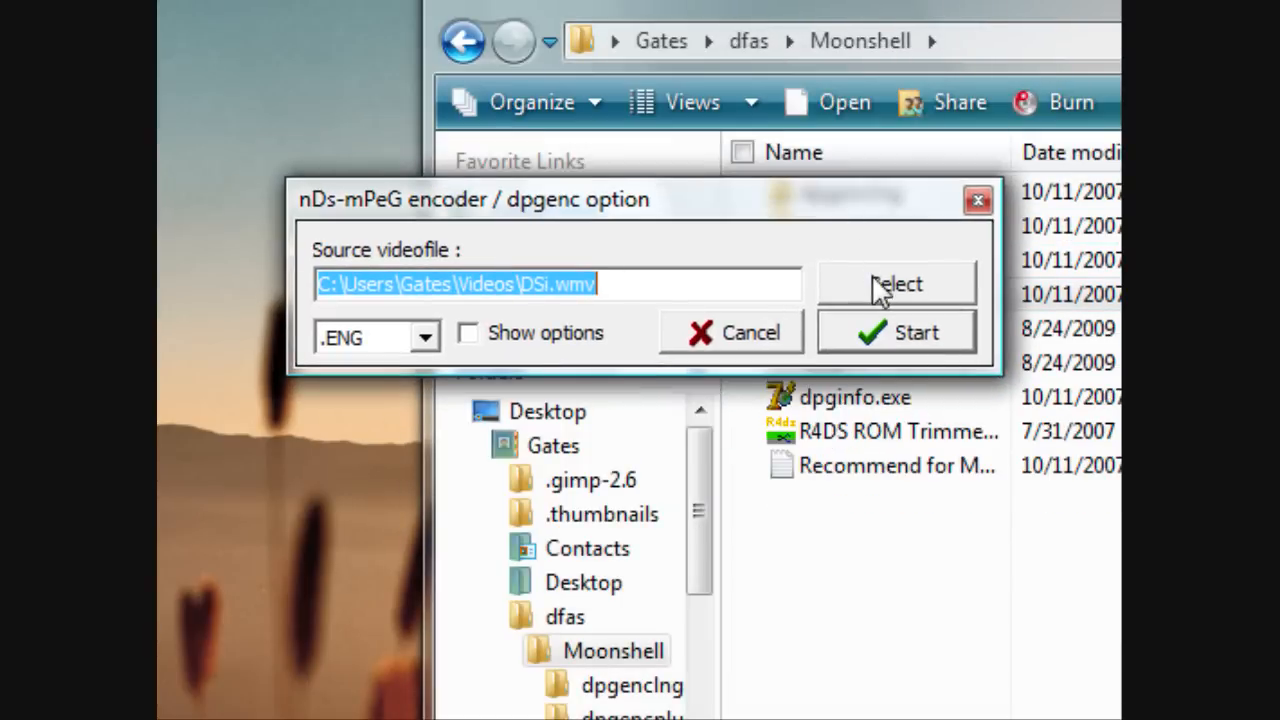
pyautogui.click(896, 284)
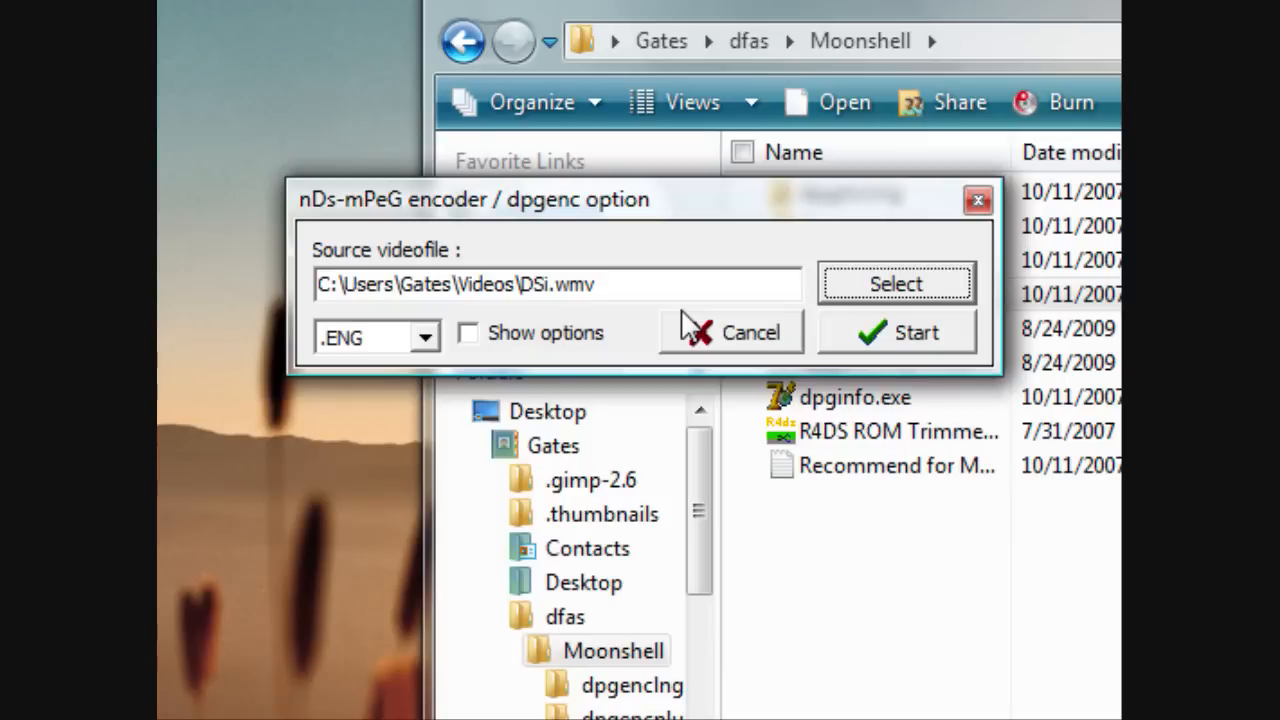
pyautogui.click(896, 284)
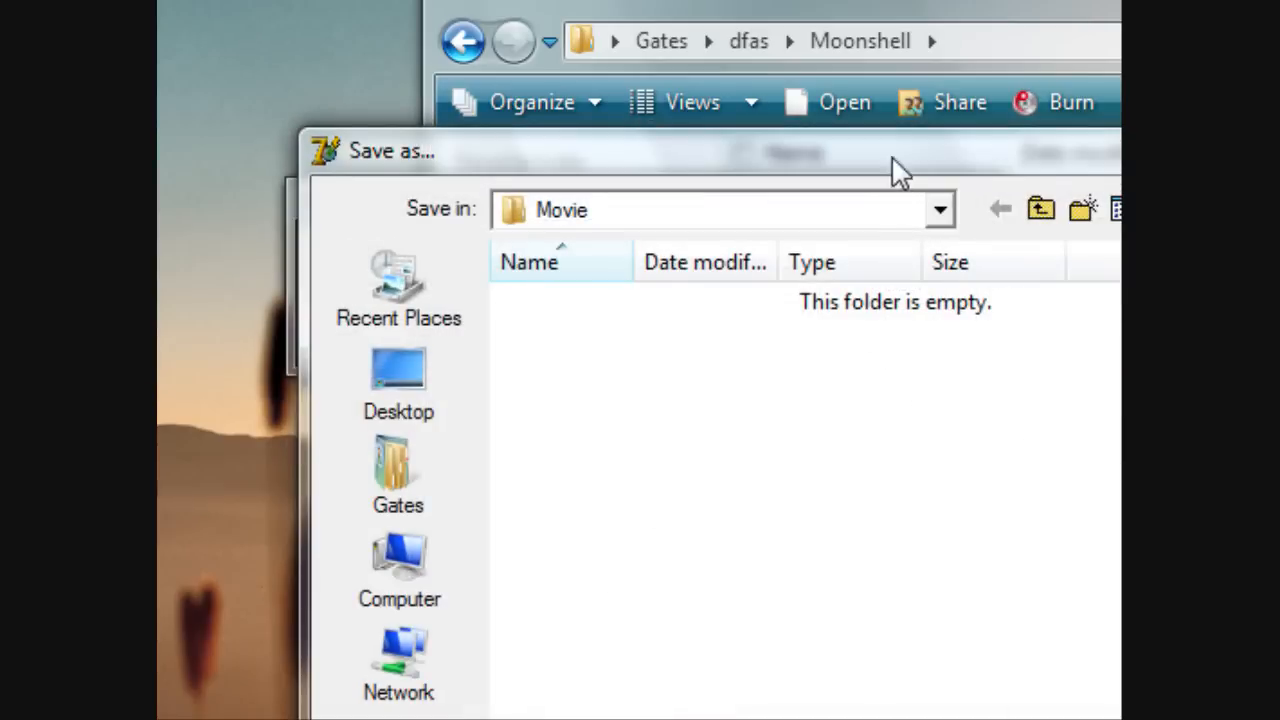
# Step: Browse the save location via Computer to Removable Disk (F:)\Movie, keeping file name DSi.dpg
pyautogui.click(938, 210)
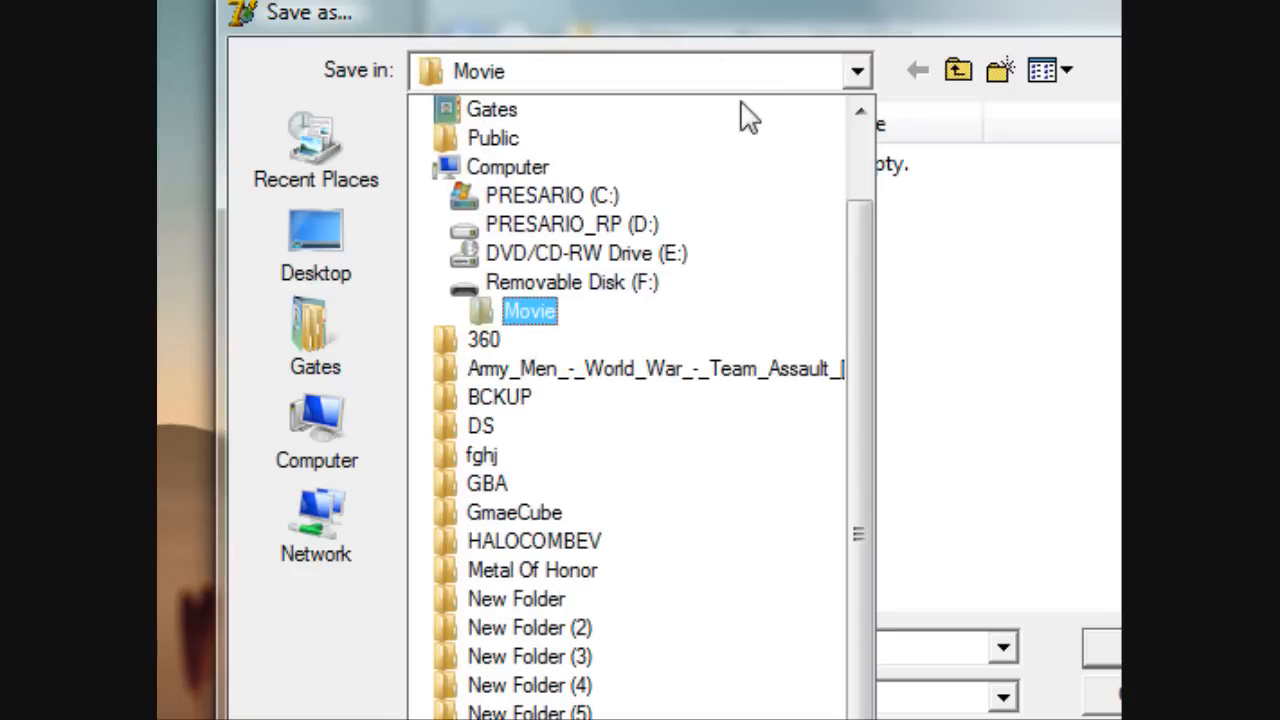
pyautogui.click(566, 252)
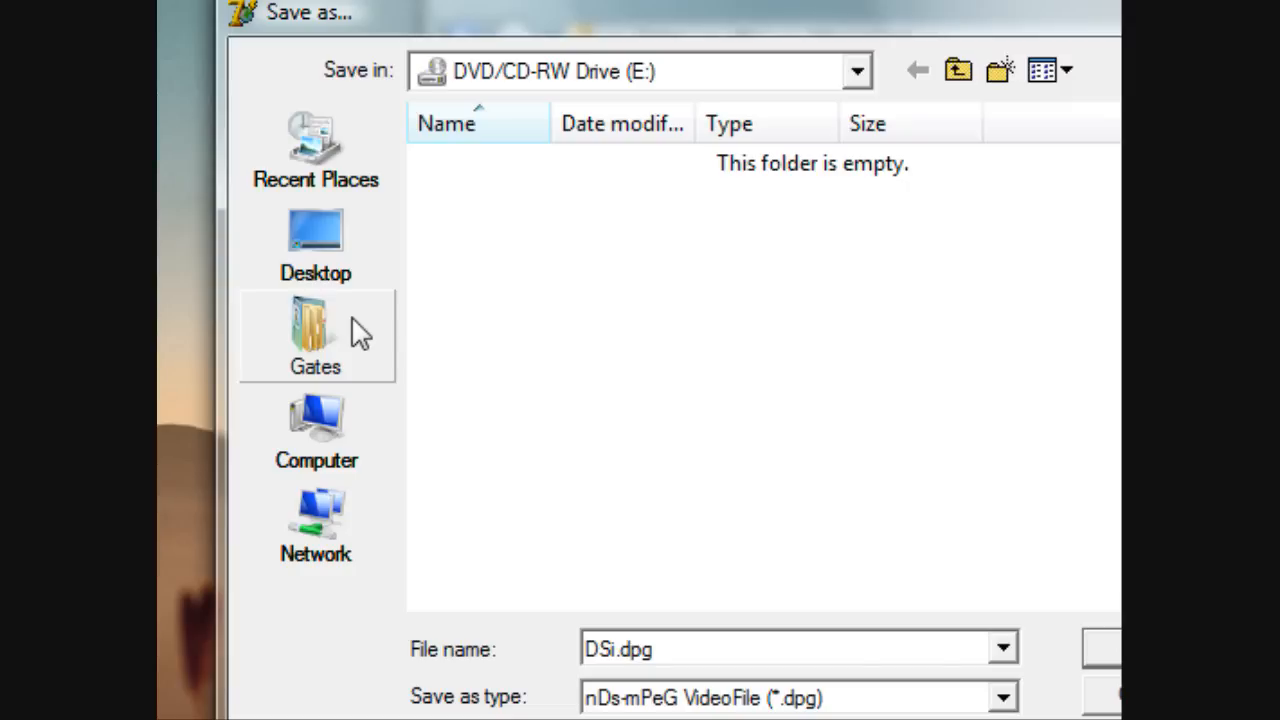
pyautogui.click(316, 430)
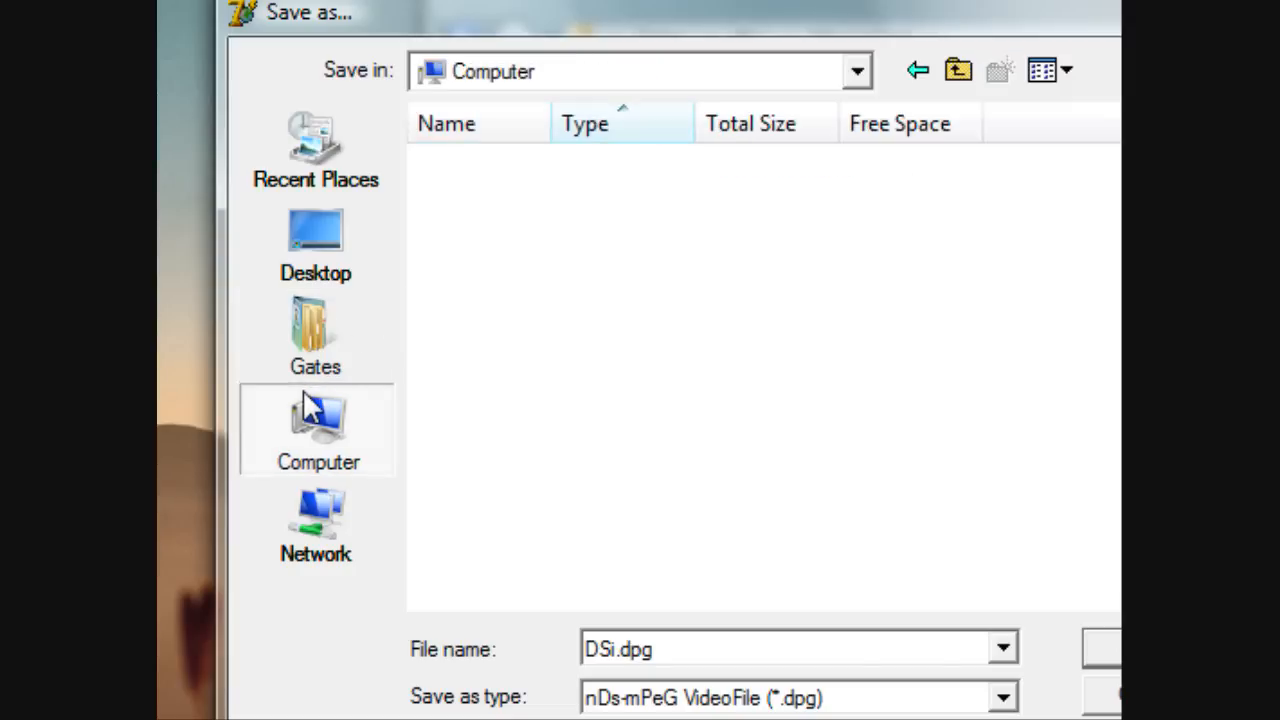
pyautogui.click(856, 70)
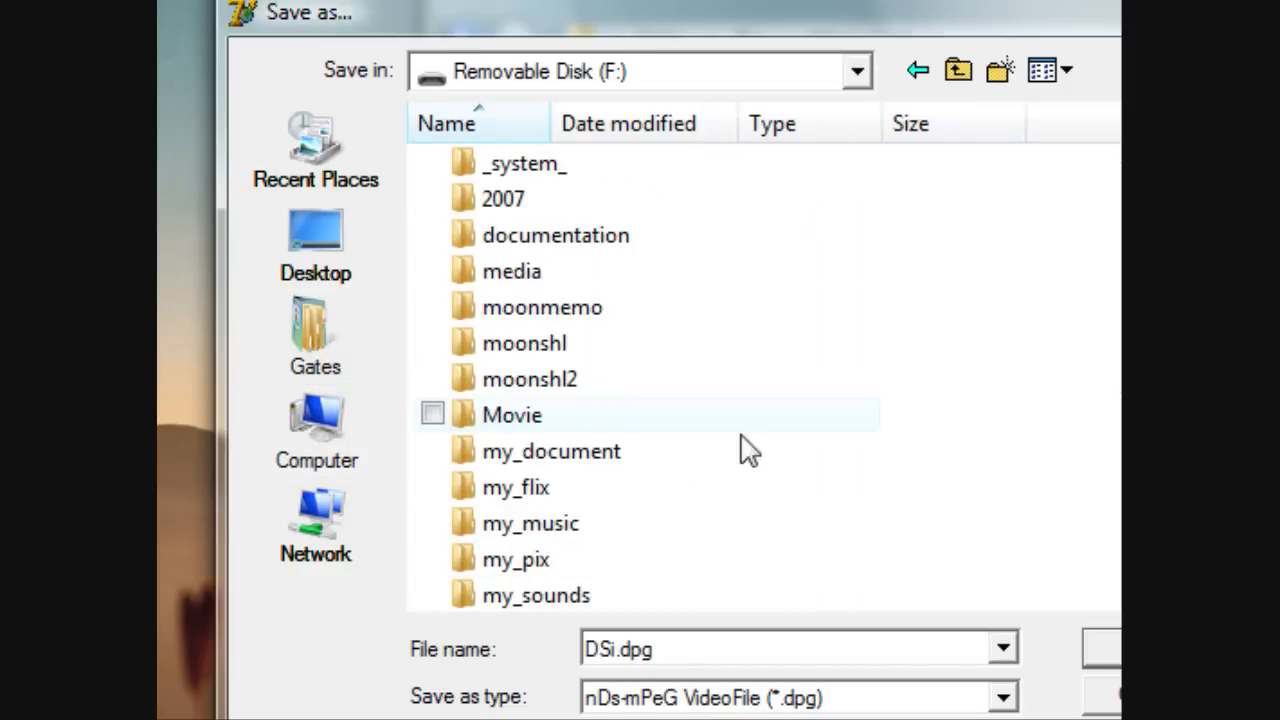
pyautogui.moveTo(584, 380)
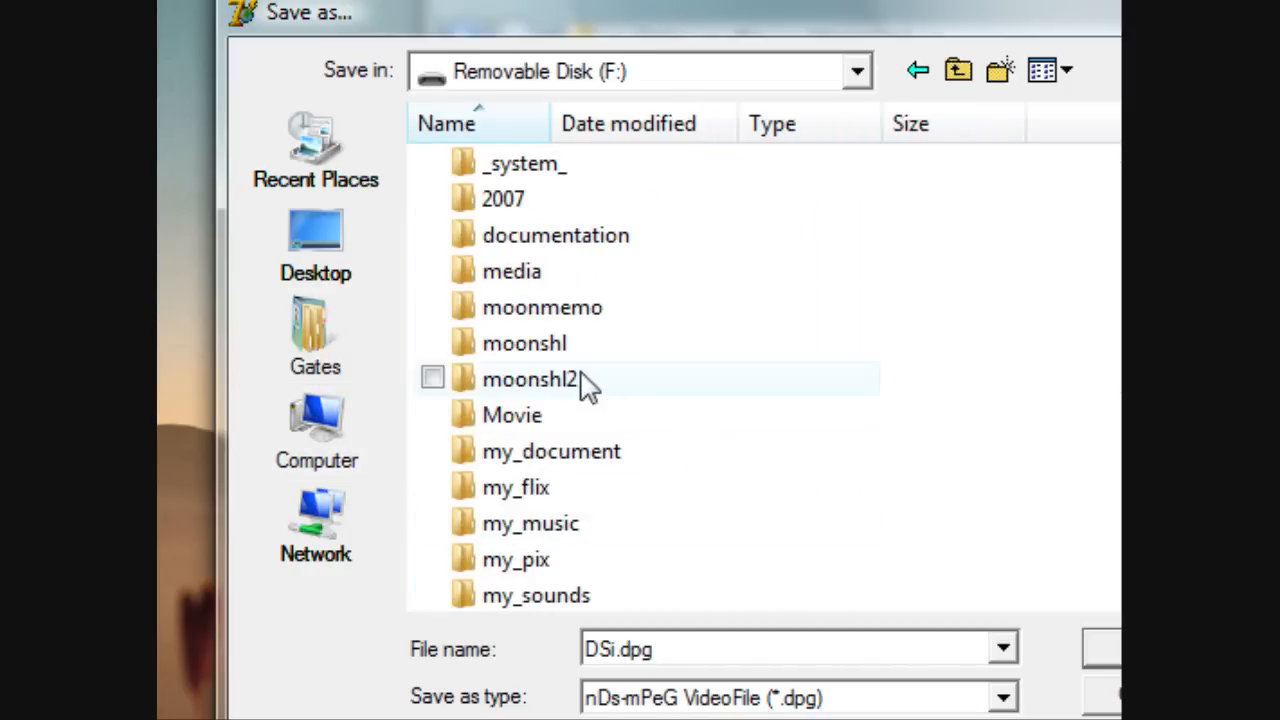
pyautogui.doubleClick(512, 414)
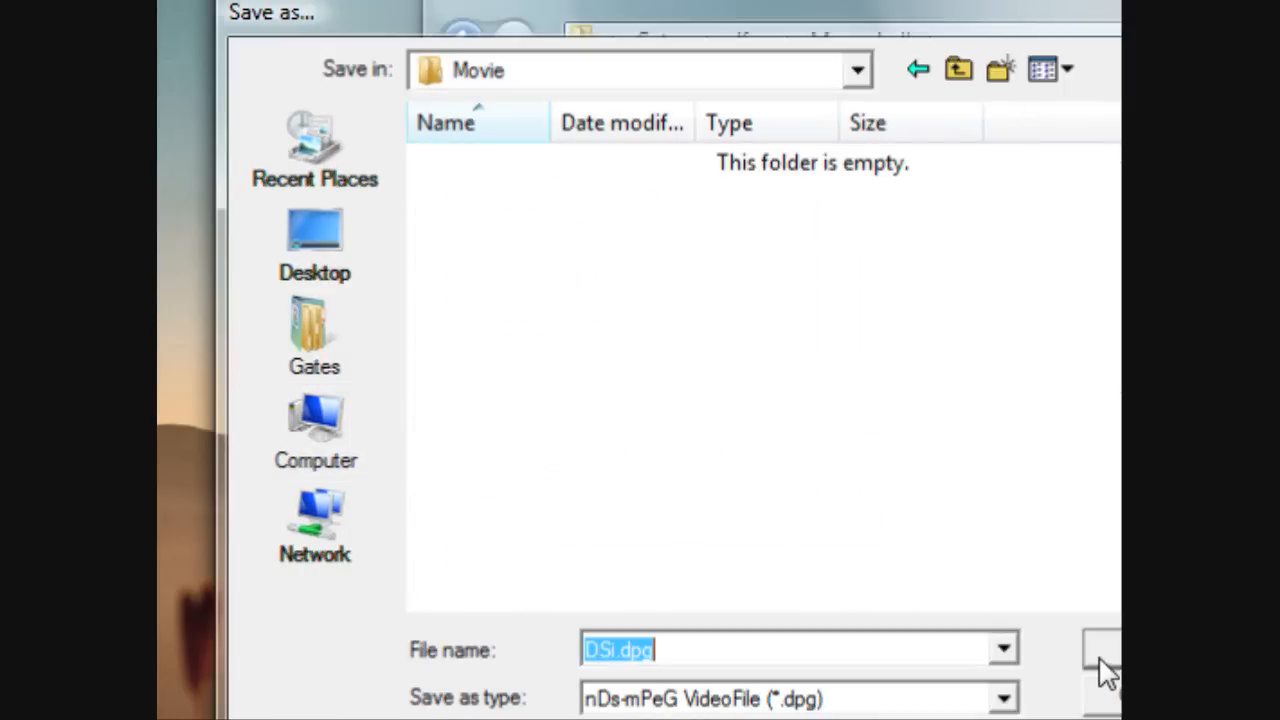